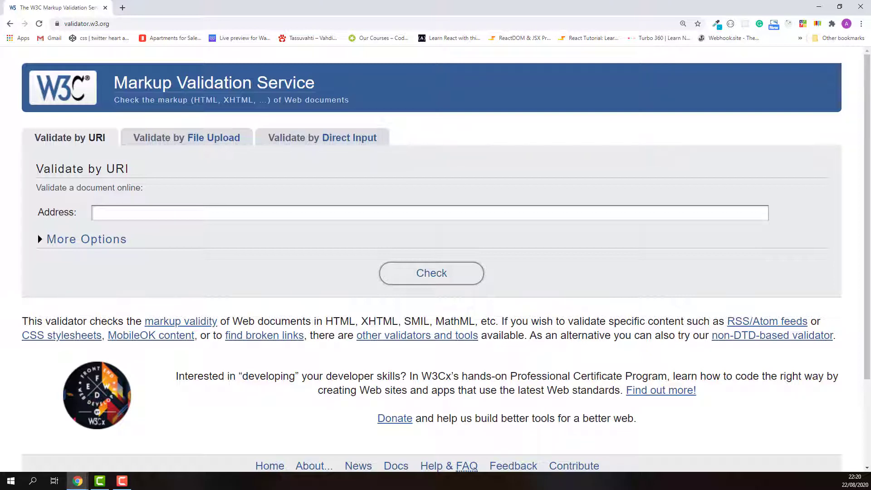
mouse_move(113, 126)
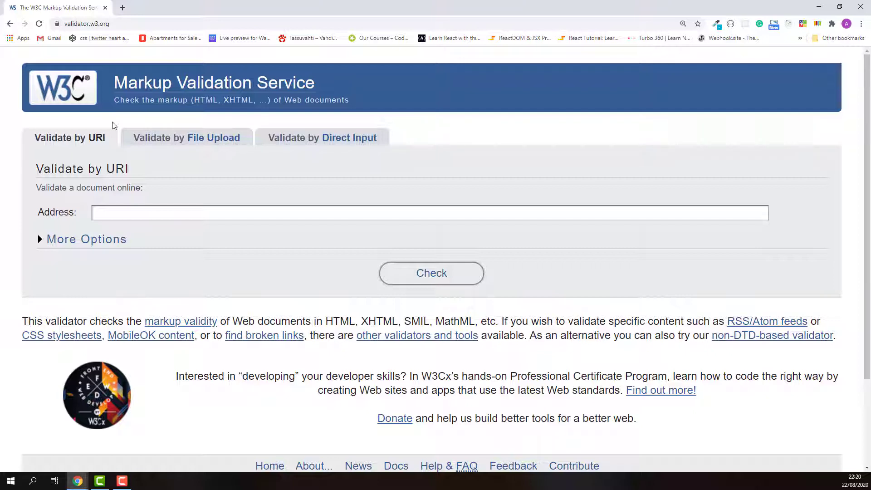
mouse_move(69, 137)
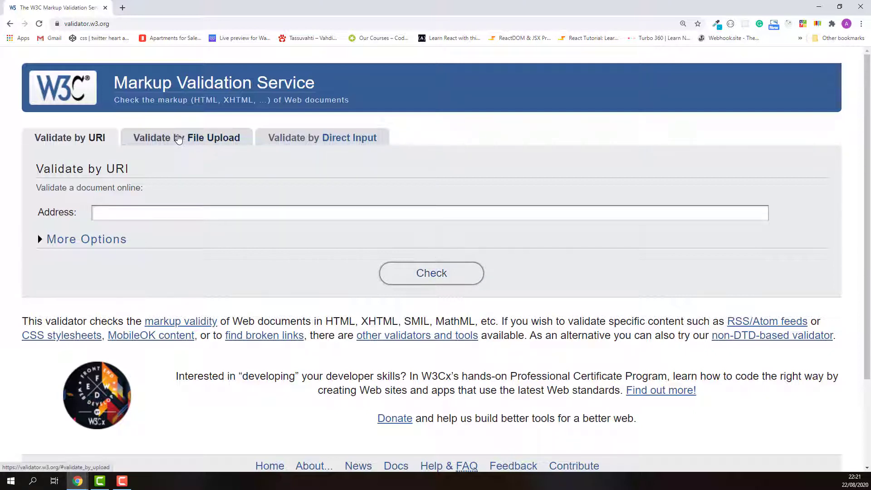
Step: View the Validate by File Upload form, then switch to the Validate by Direct Input form
left_click(185, 137)
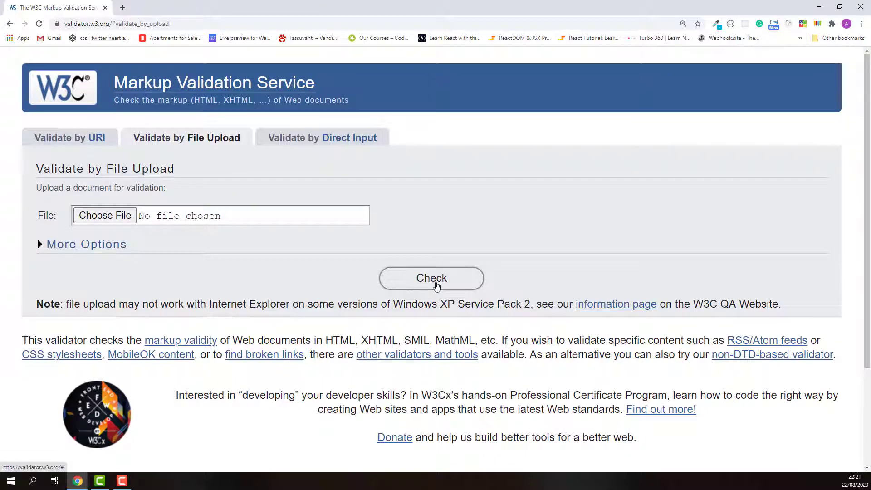
left_click(322, 138)
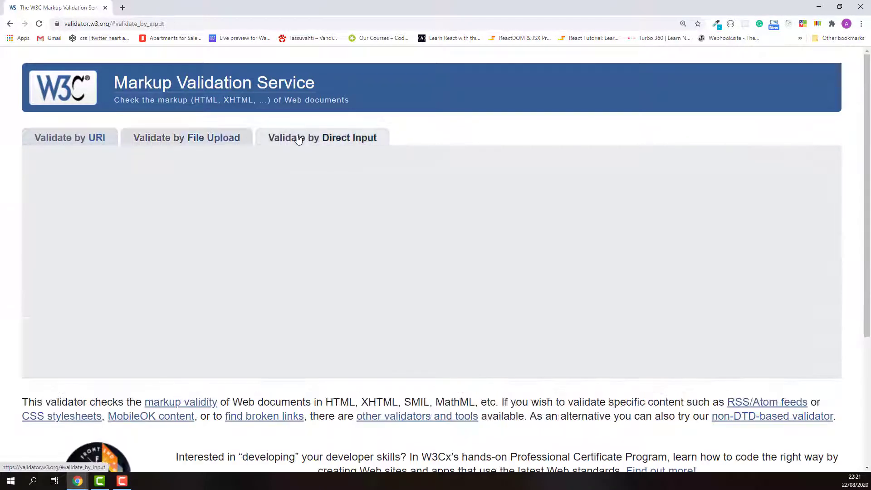
left_click(322, 138)
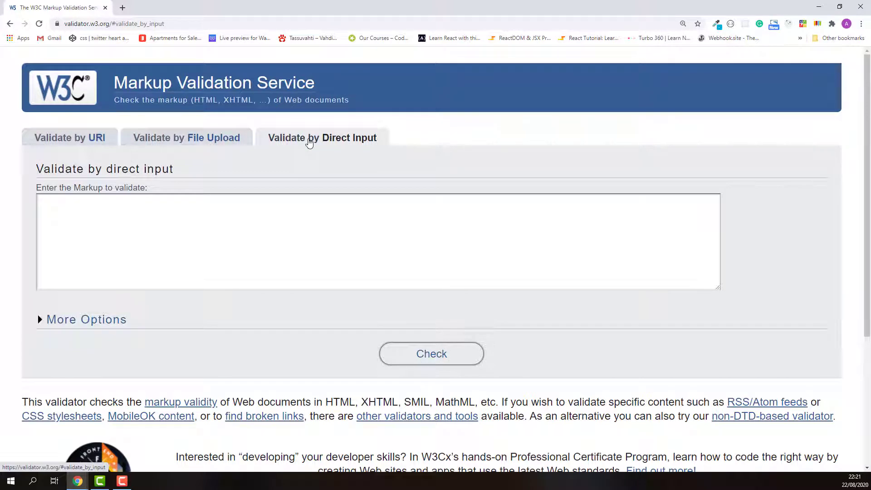